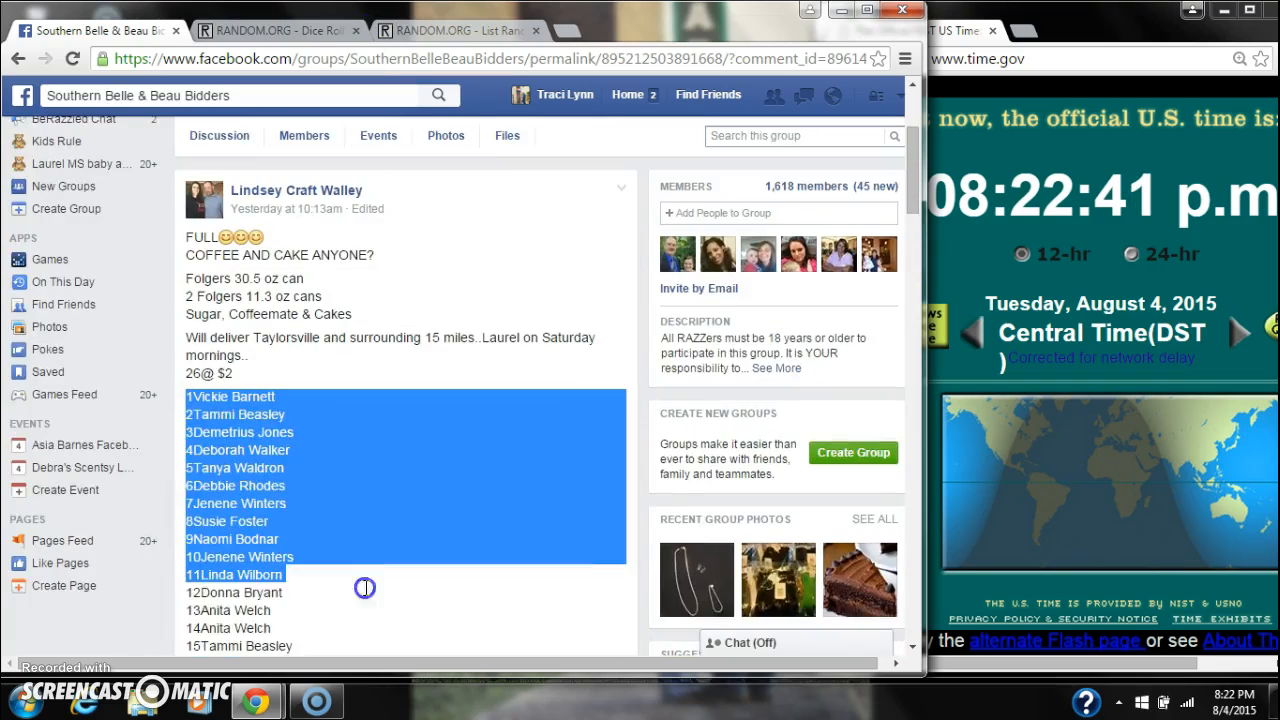
Step: Copy the numbered raffle names 1–26 and scroll through the post's latest comments
scroll(down, 3)
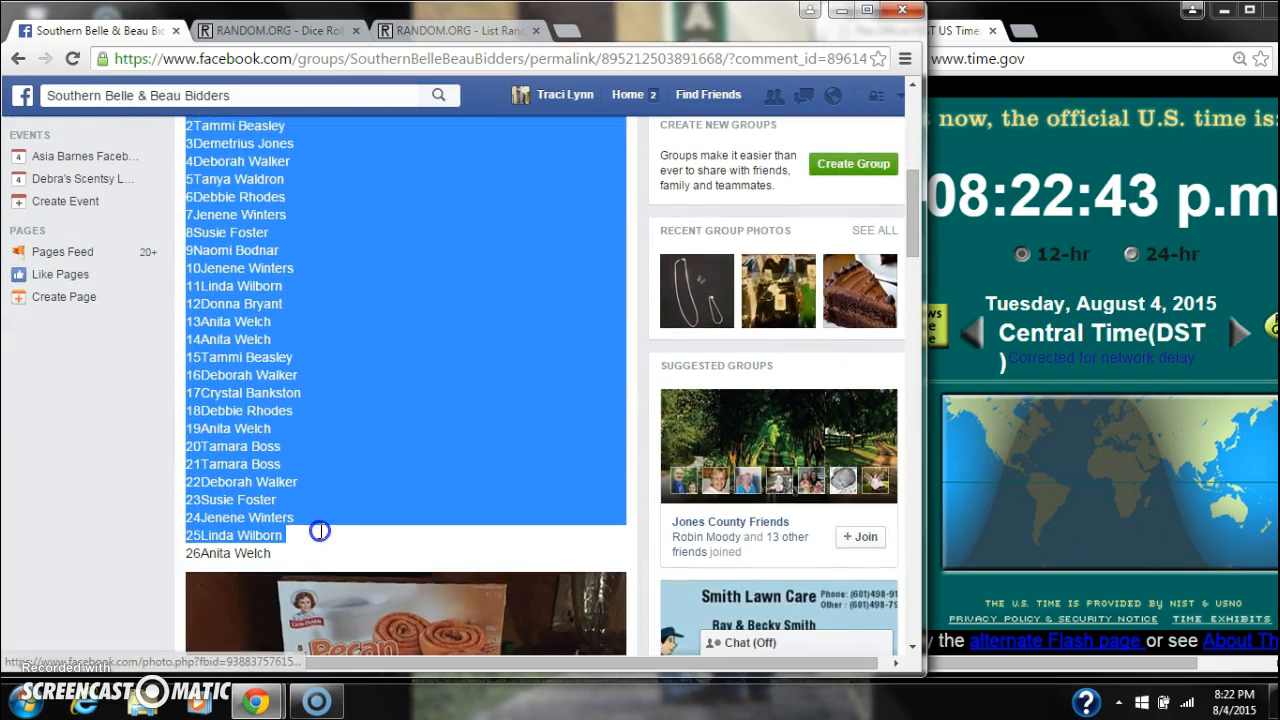
right_click(320, 531)
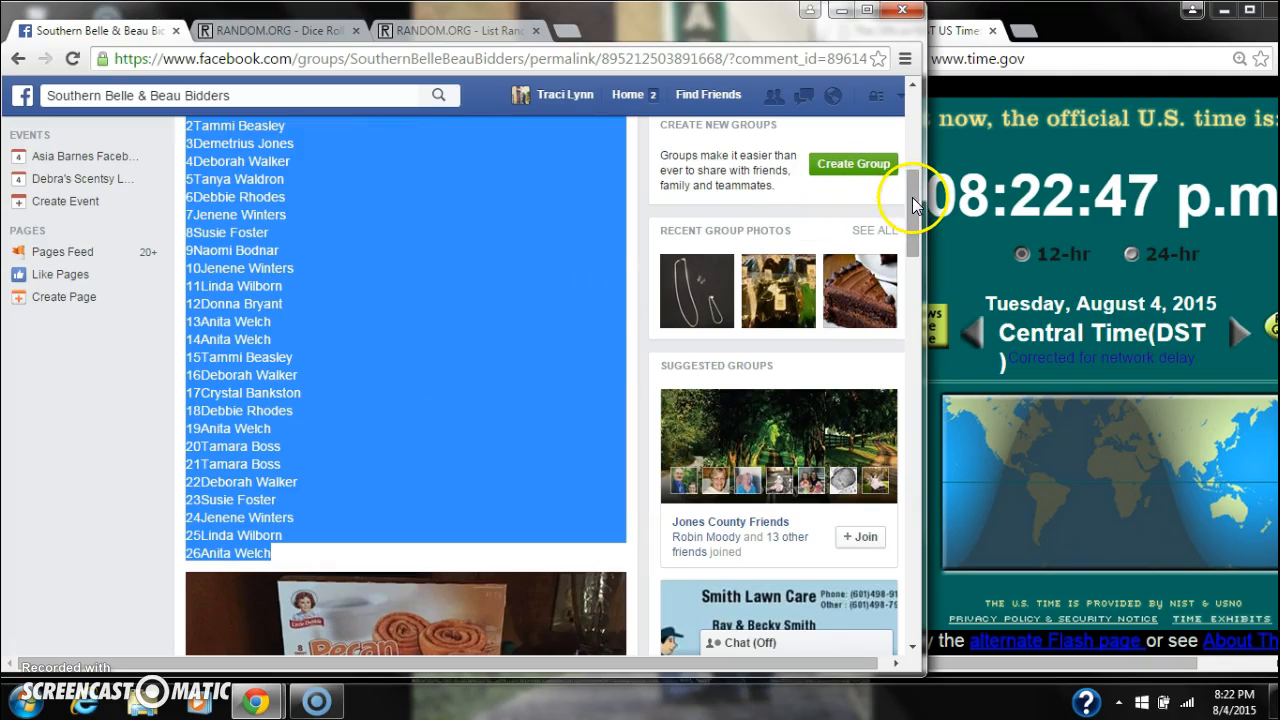
scroll(down, 3)
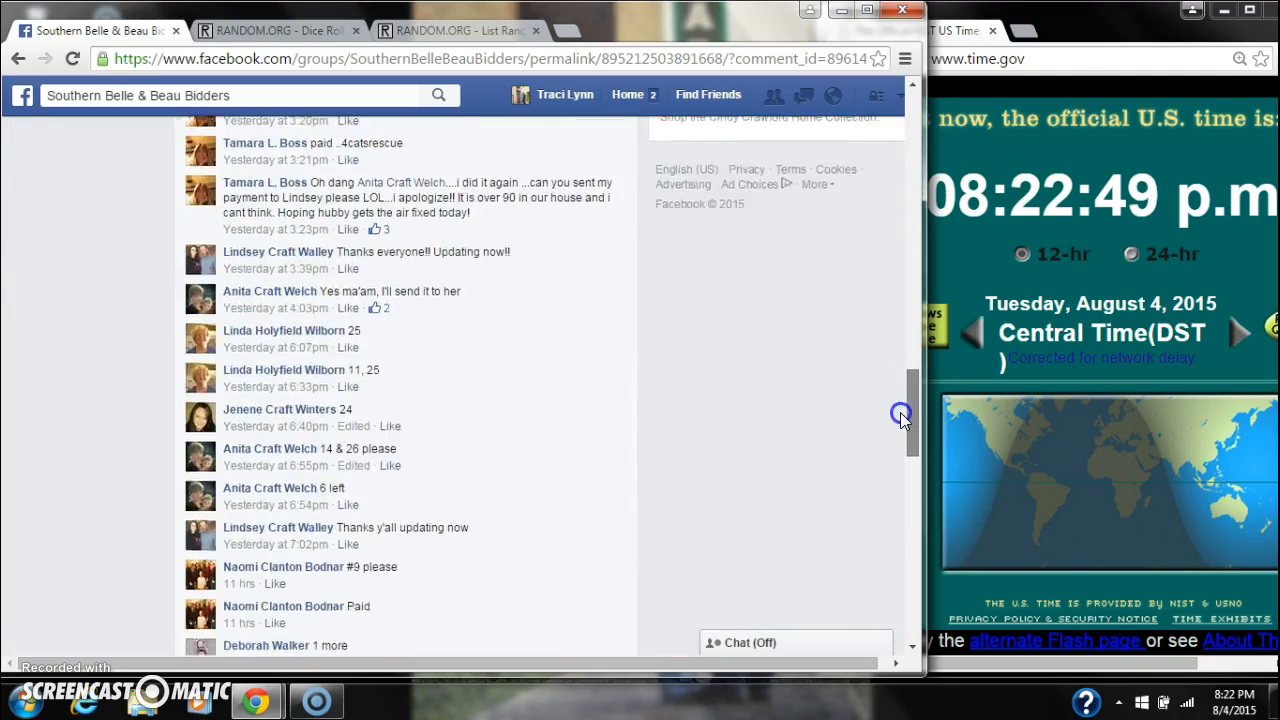
scroll(down, 3)
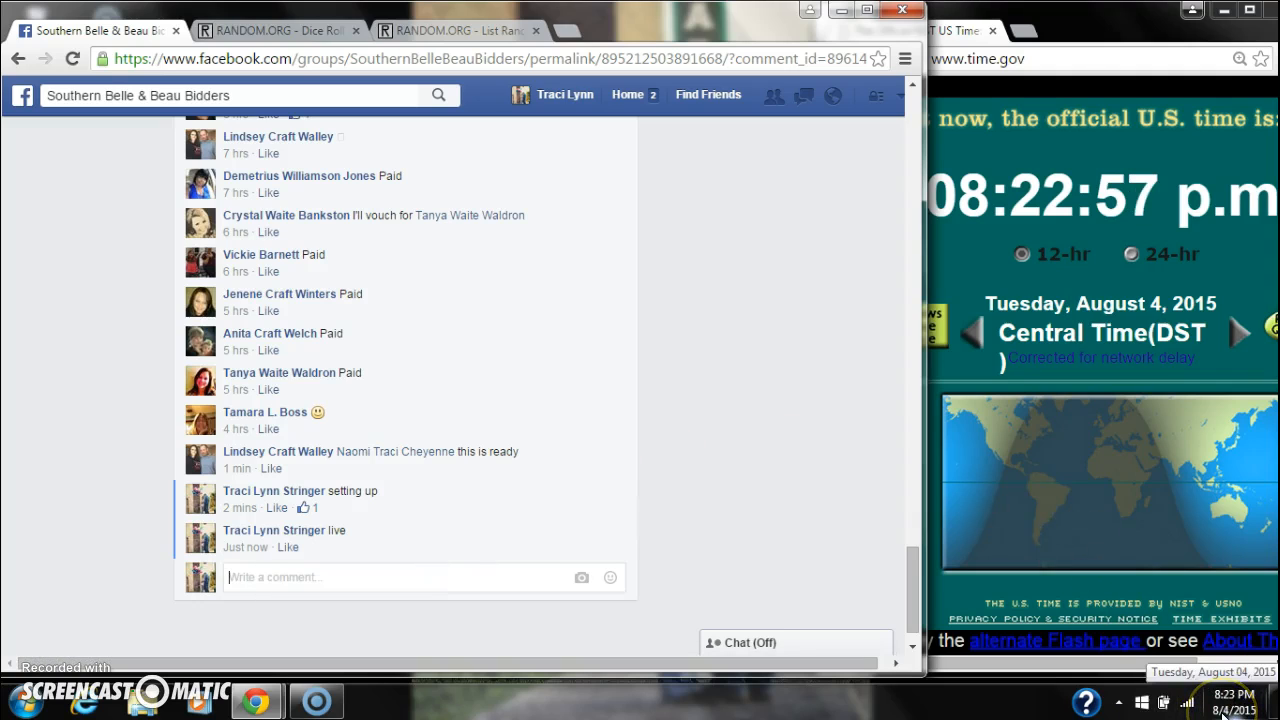
click(1210, 675)
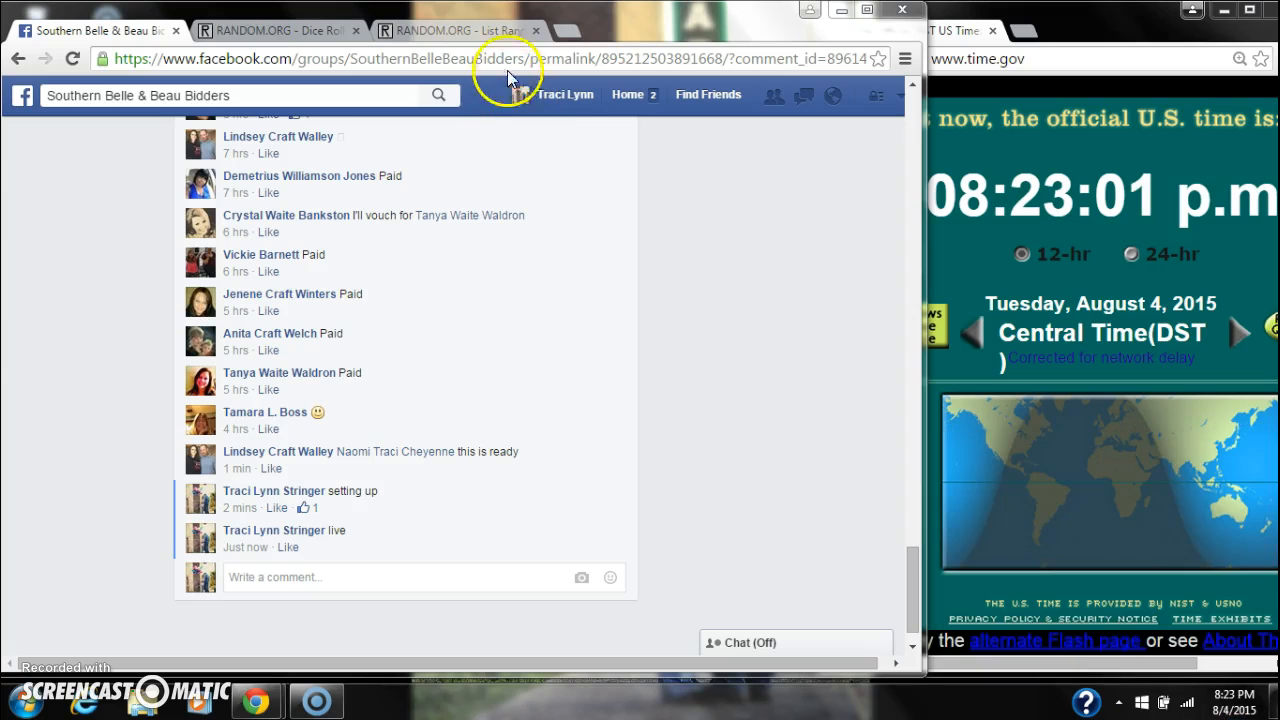
Step: Paste the 26 names into the List Randomizer and roll two dice (6 and 2)
right_click(253, 610)
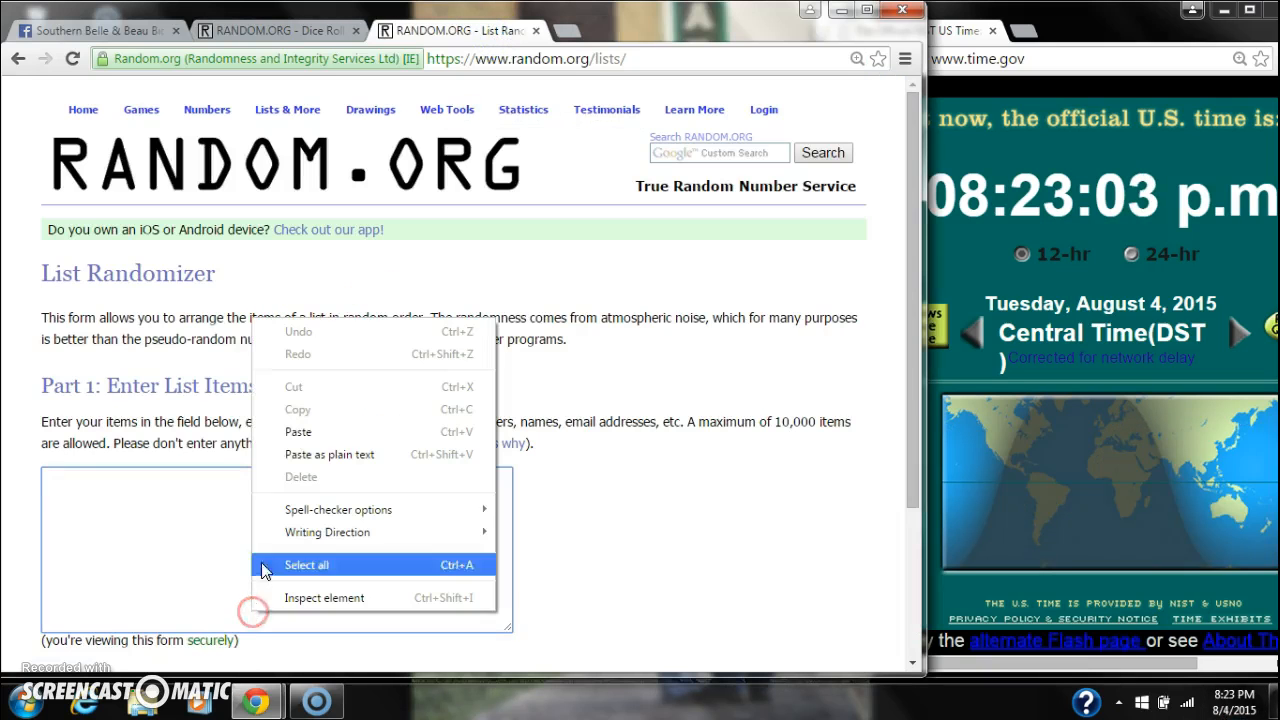
click(306, 565)
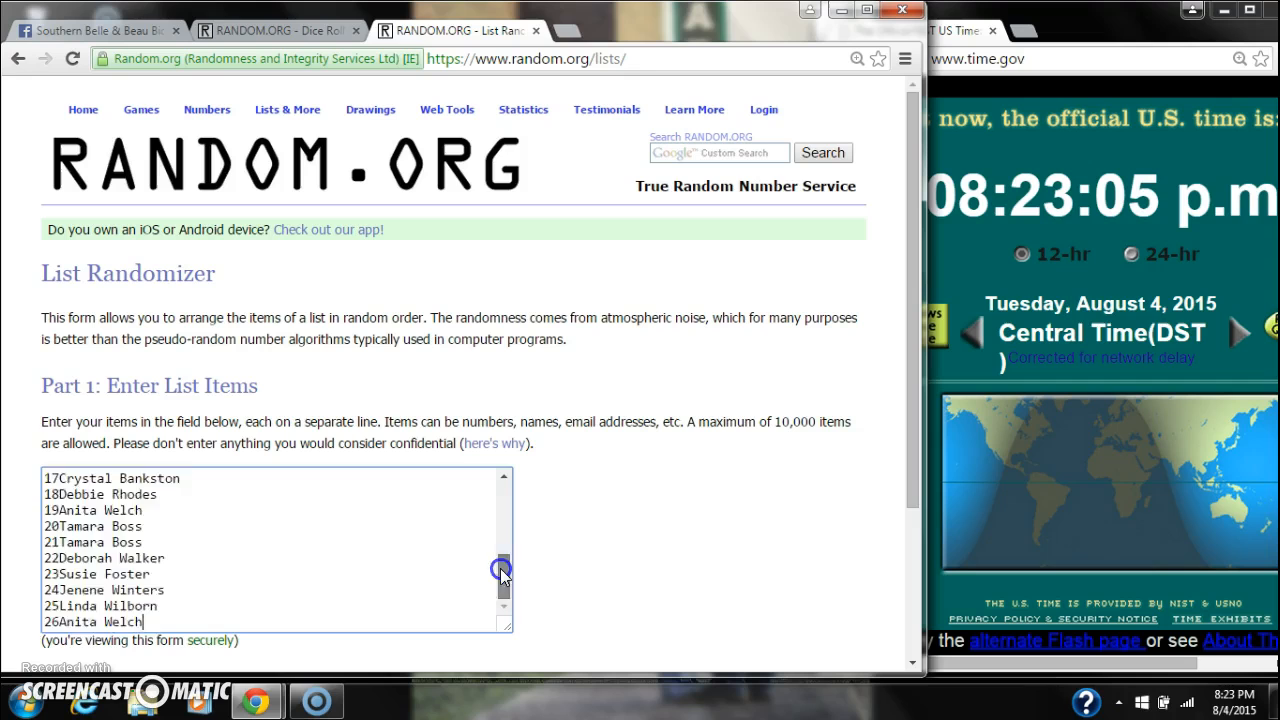
click(275, 30)
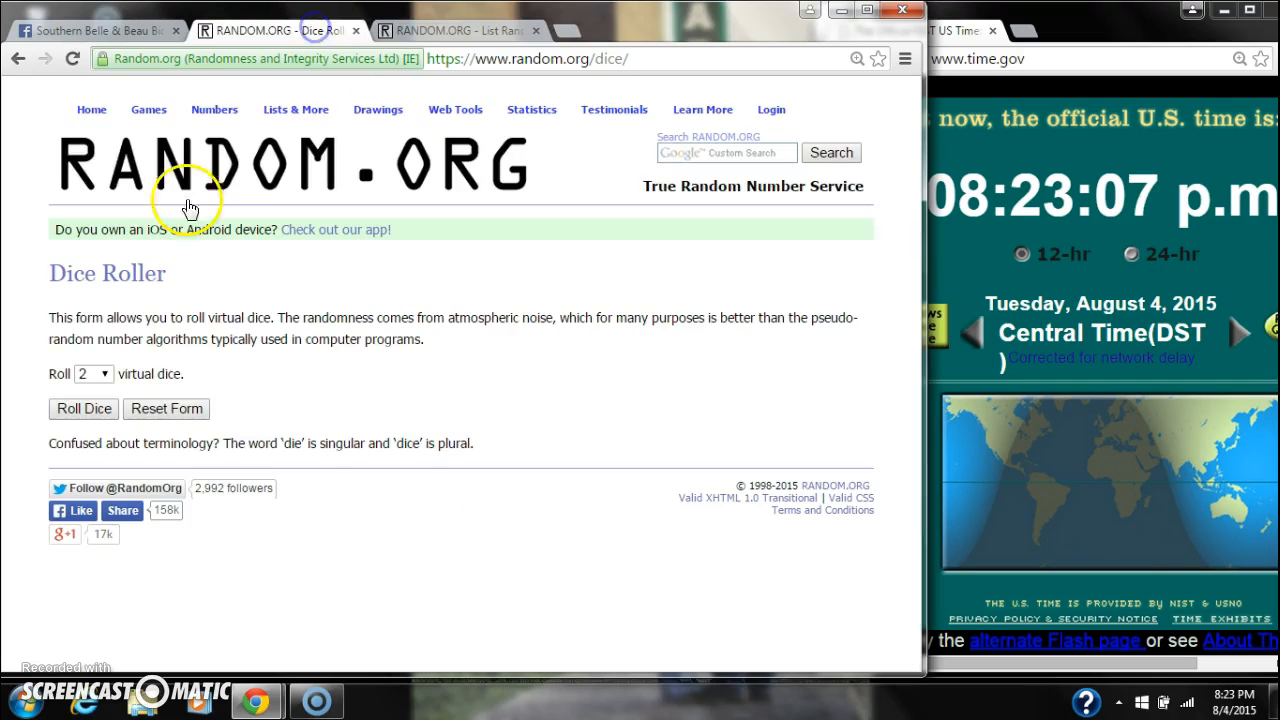
click(83, 408)
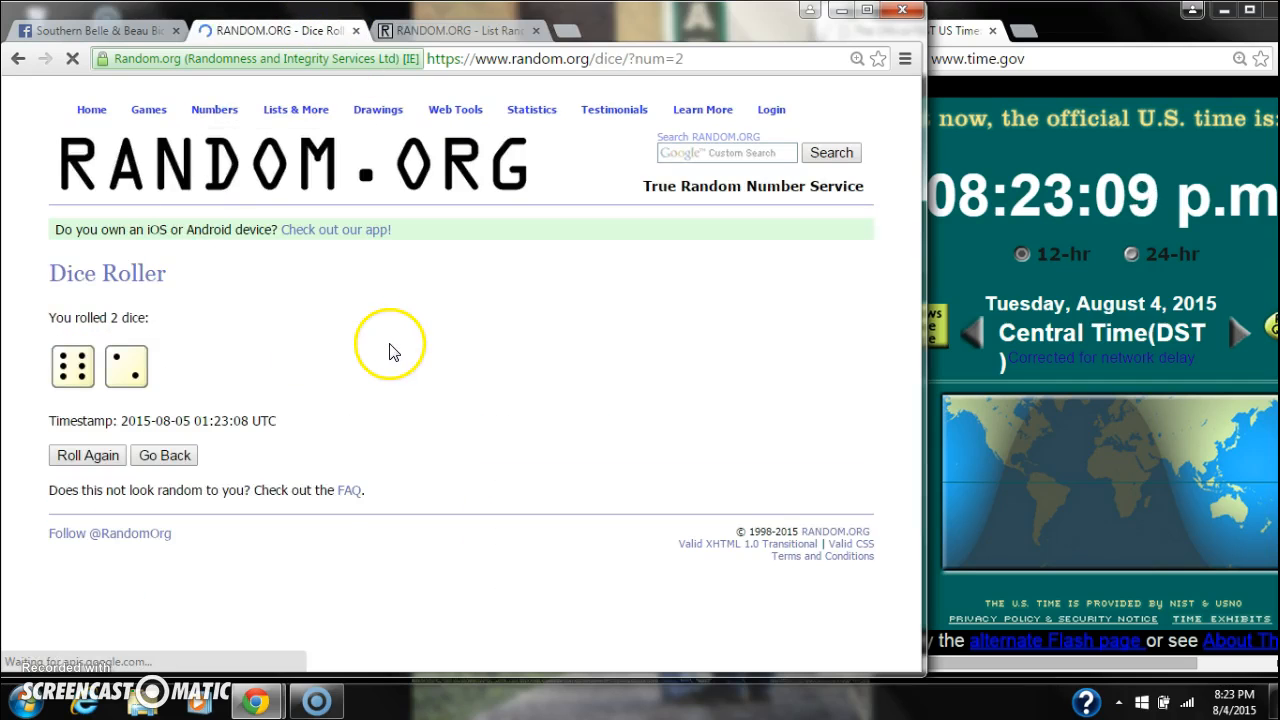
click(455, 30)
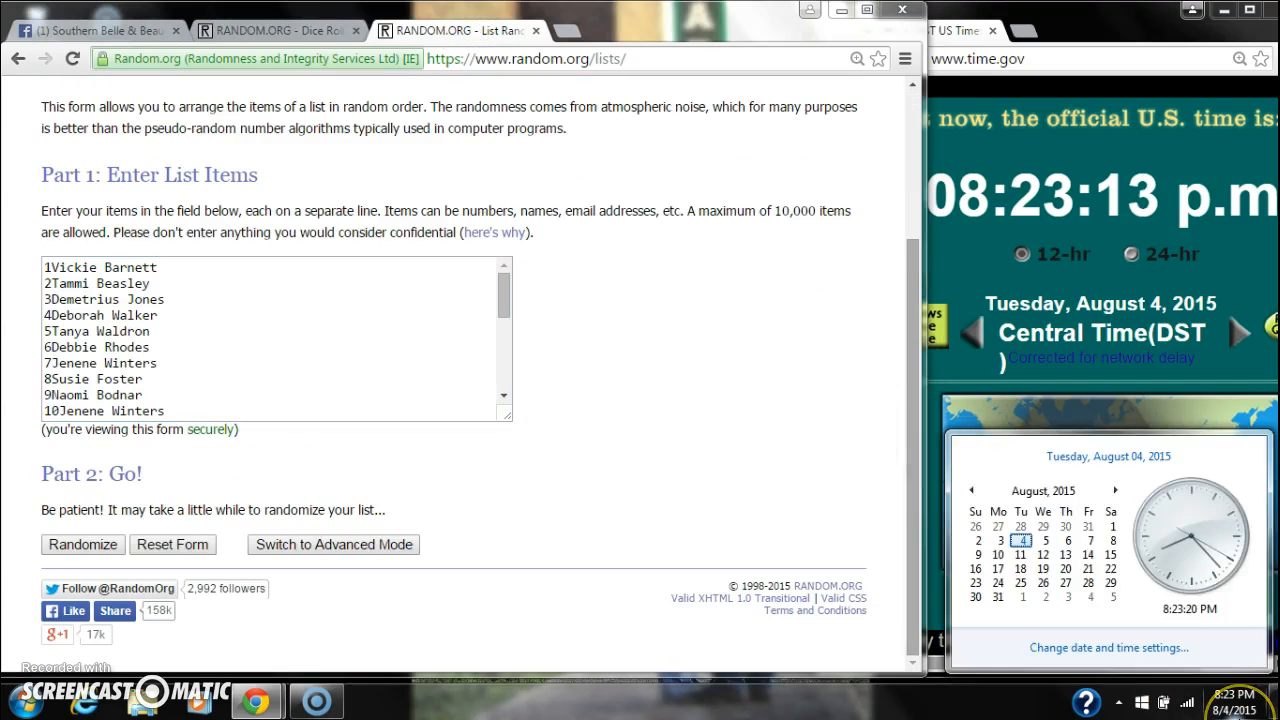
Step: Randomize the name list once and recheck the dice roll result
click(82, 544)
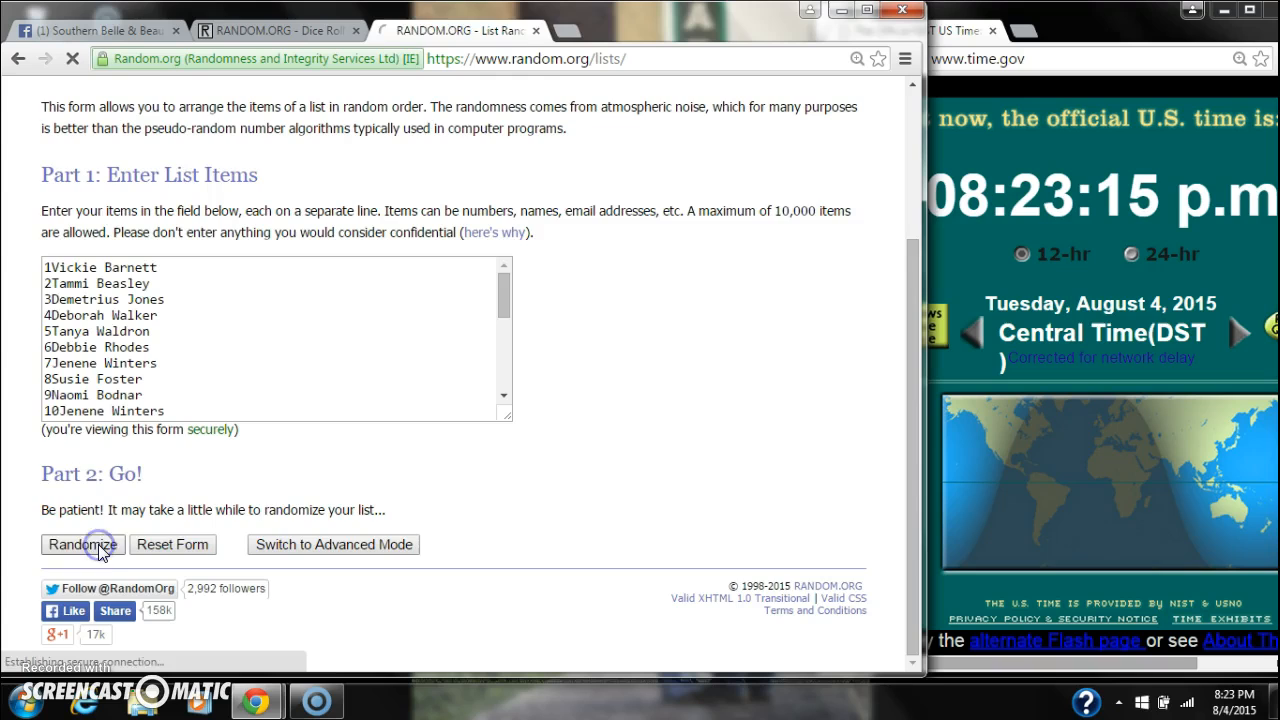
click(82, 544)
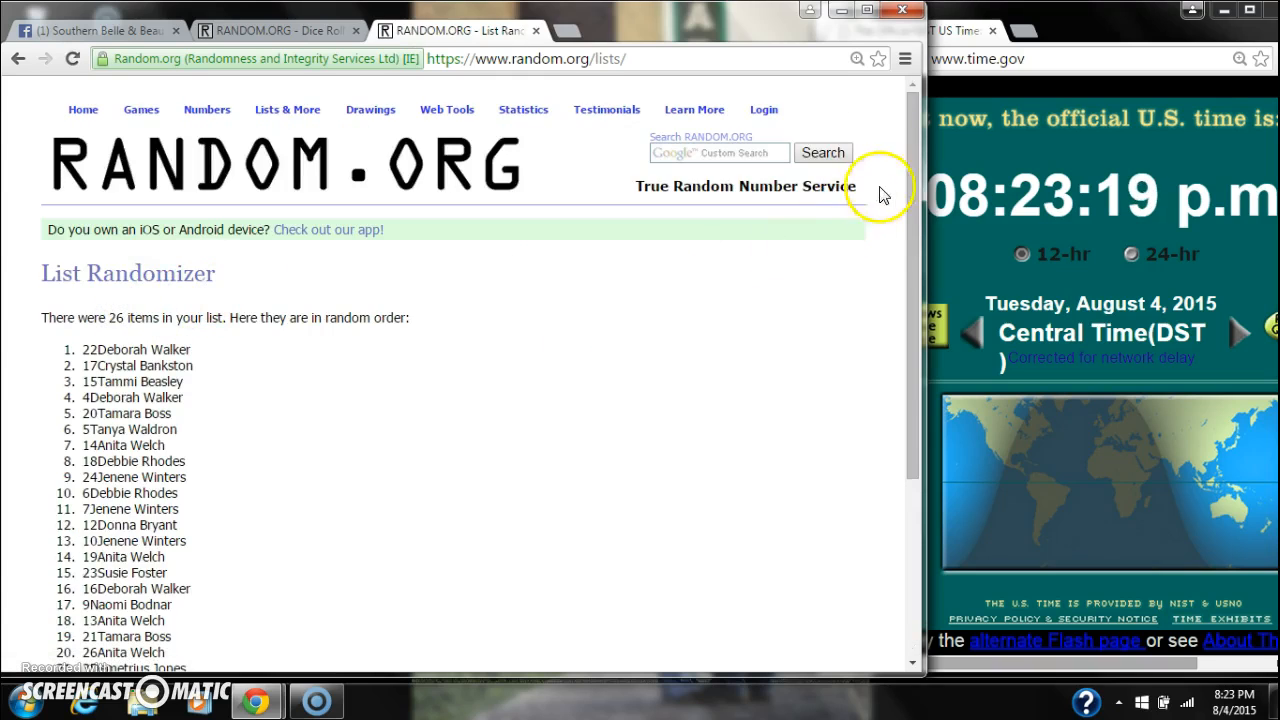
scroll(down, 3)
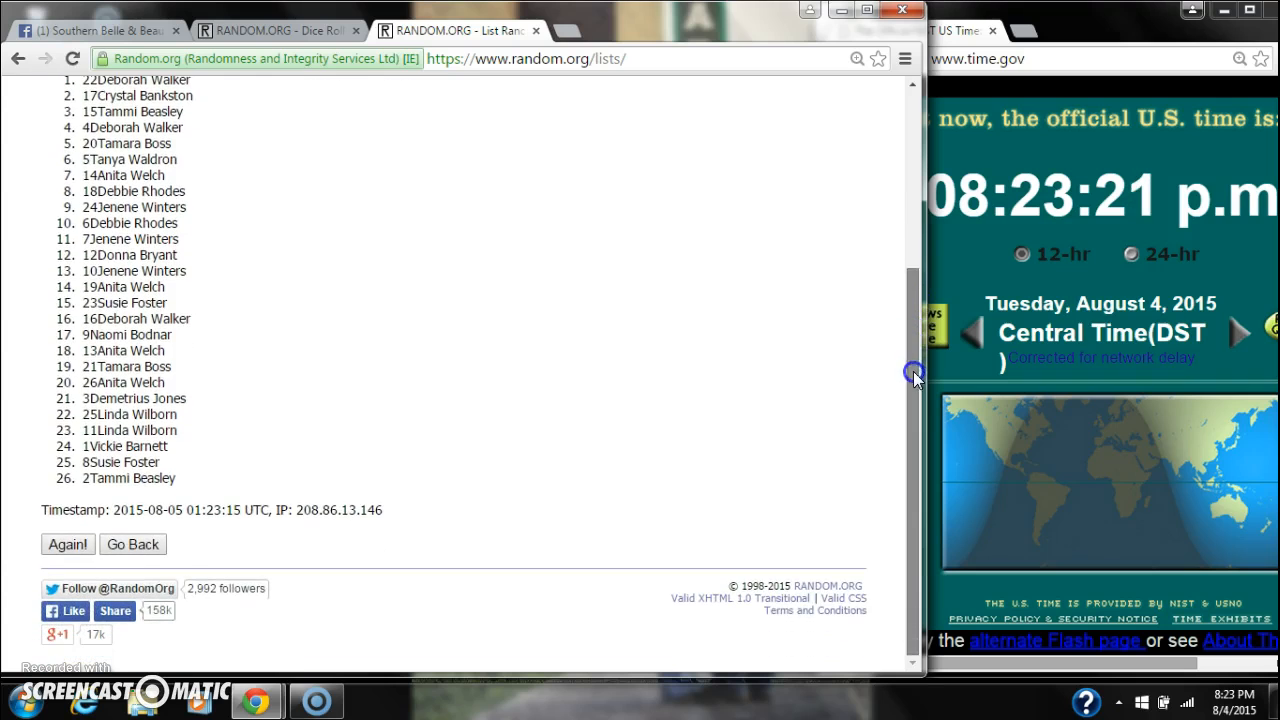
click(270, 30)
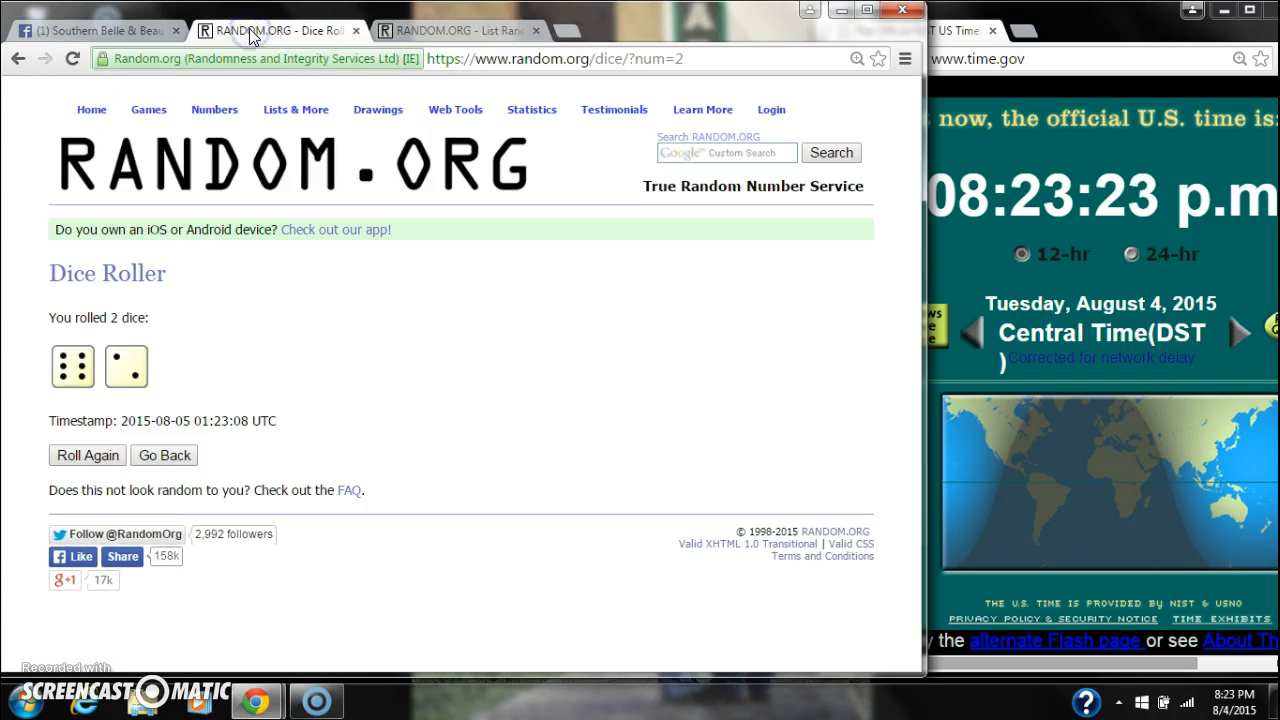
click(455, 30)
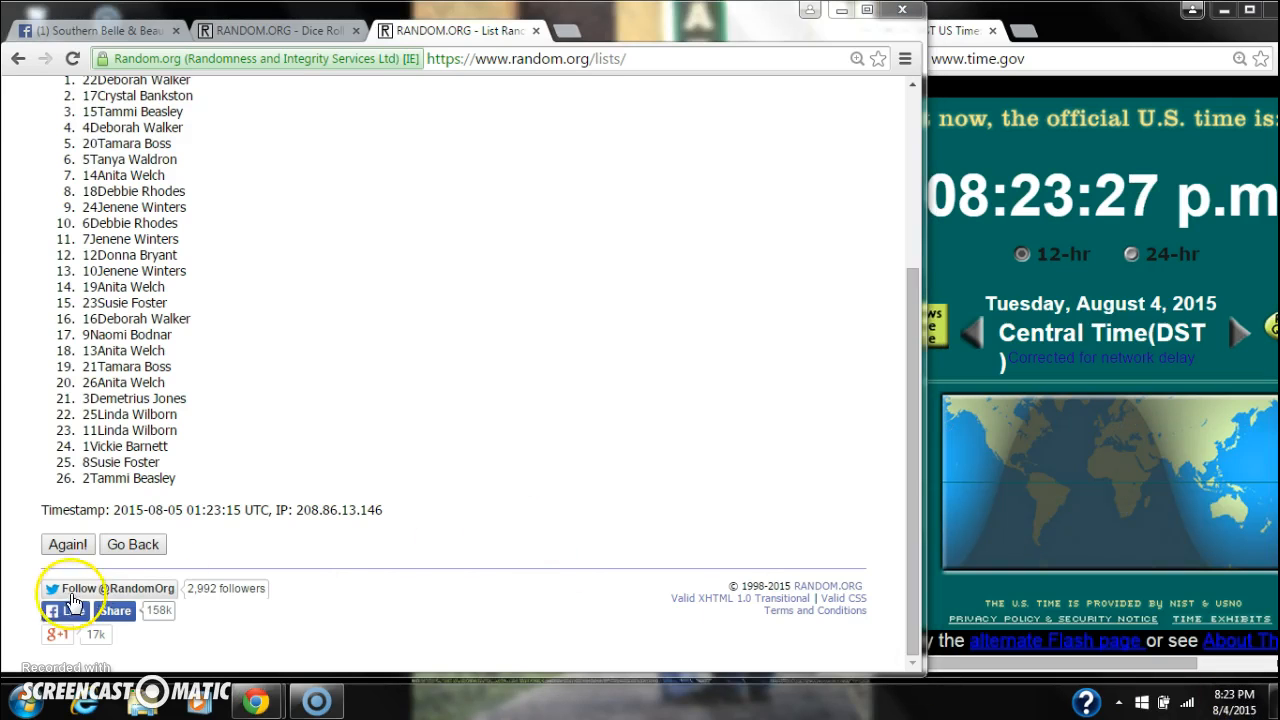
Step: Reshuffle the name list with Again! for the second through sixth randomizations
click(67, 544)
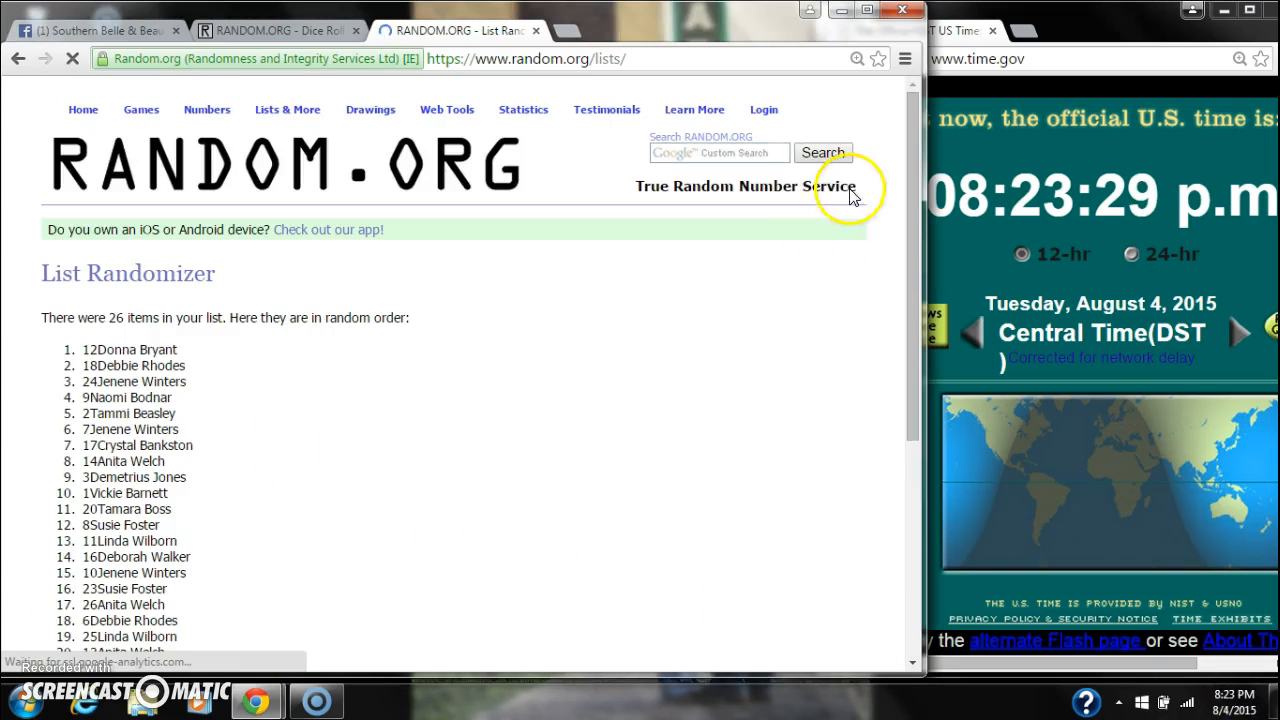
scroll(down, 3)
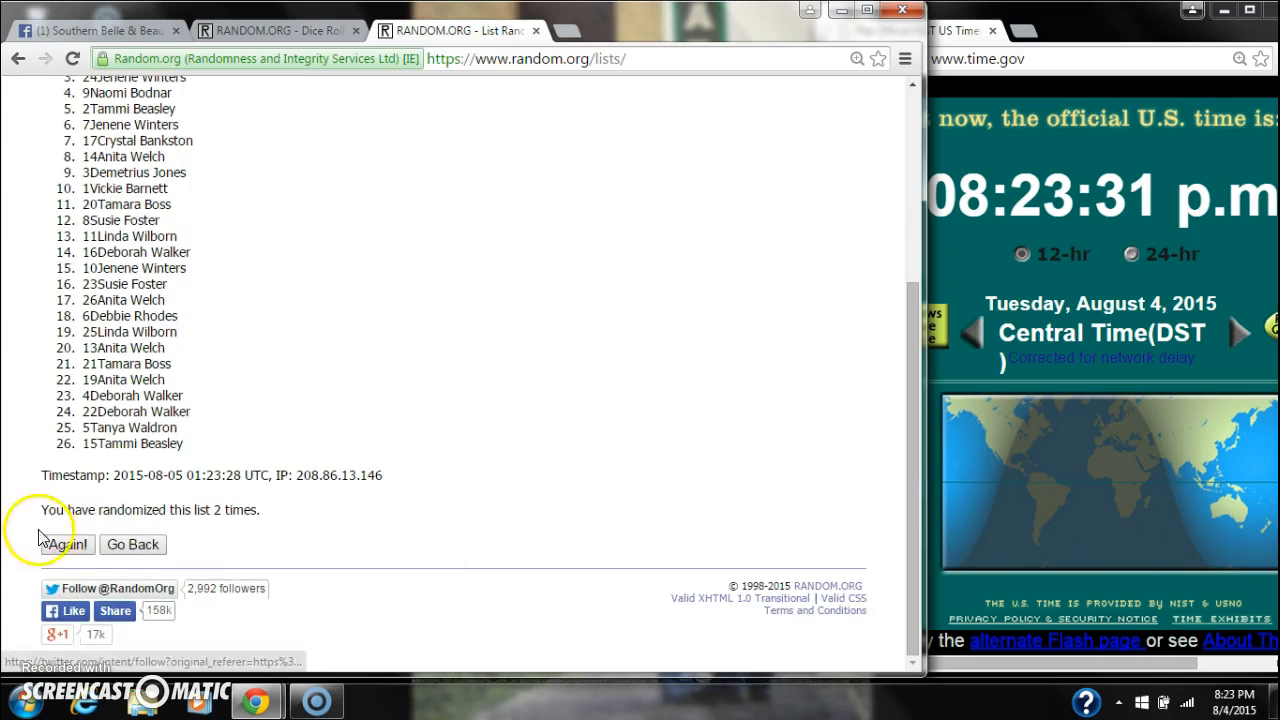
click(64, 544)
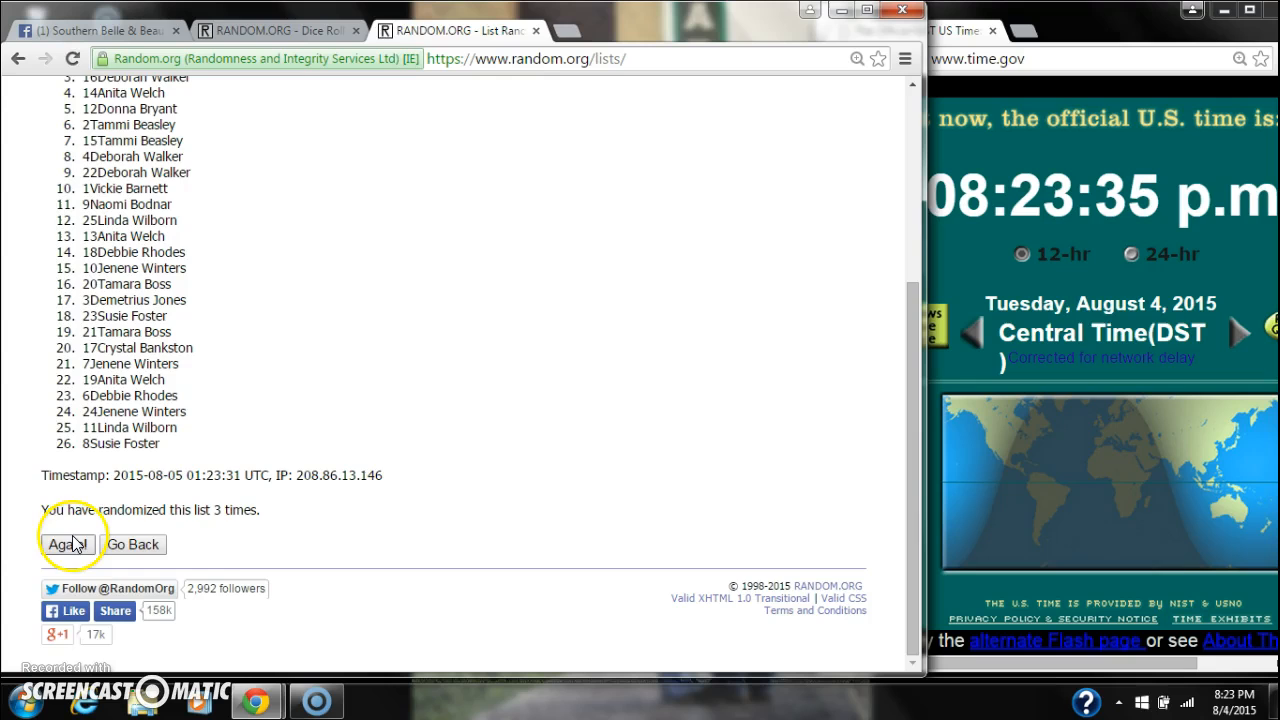
click(67, 544)
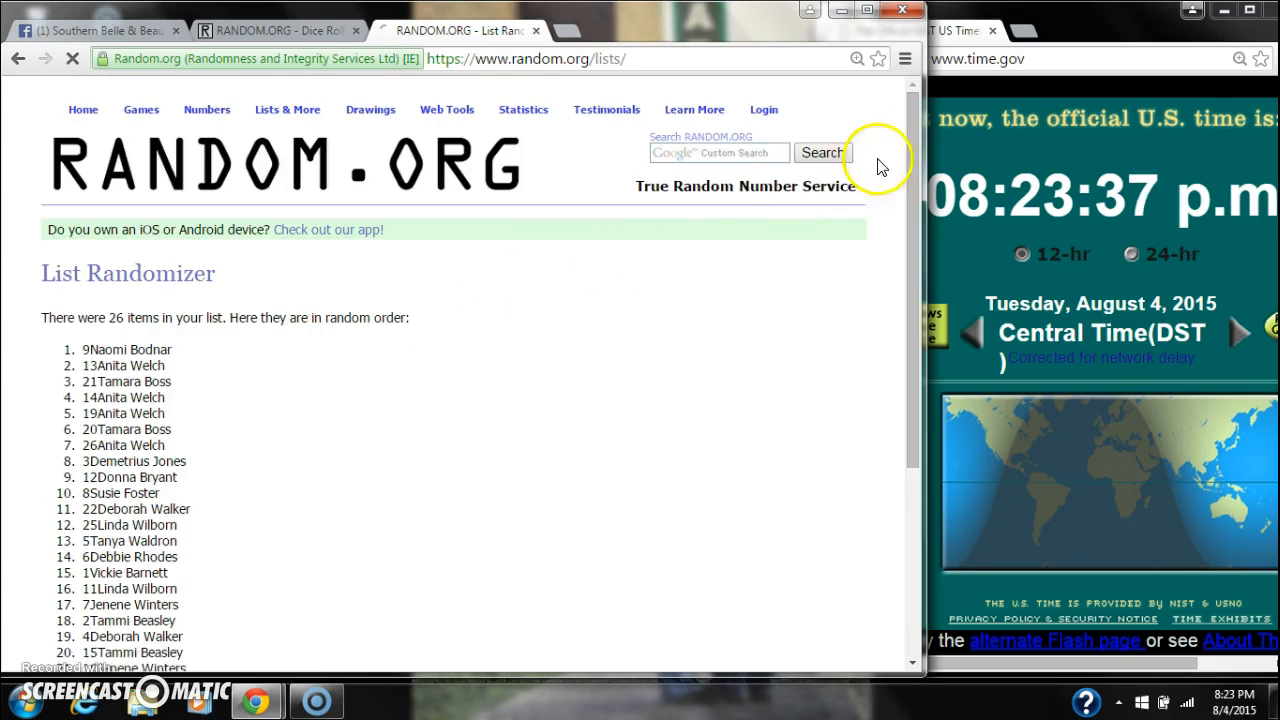
scroll(down, 3)
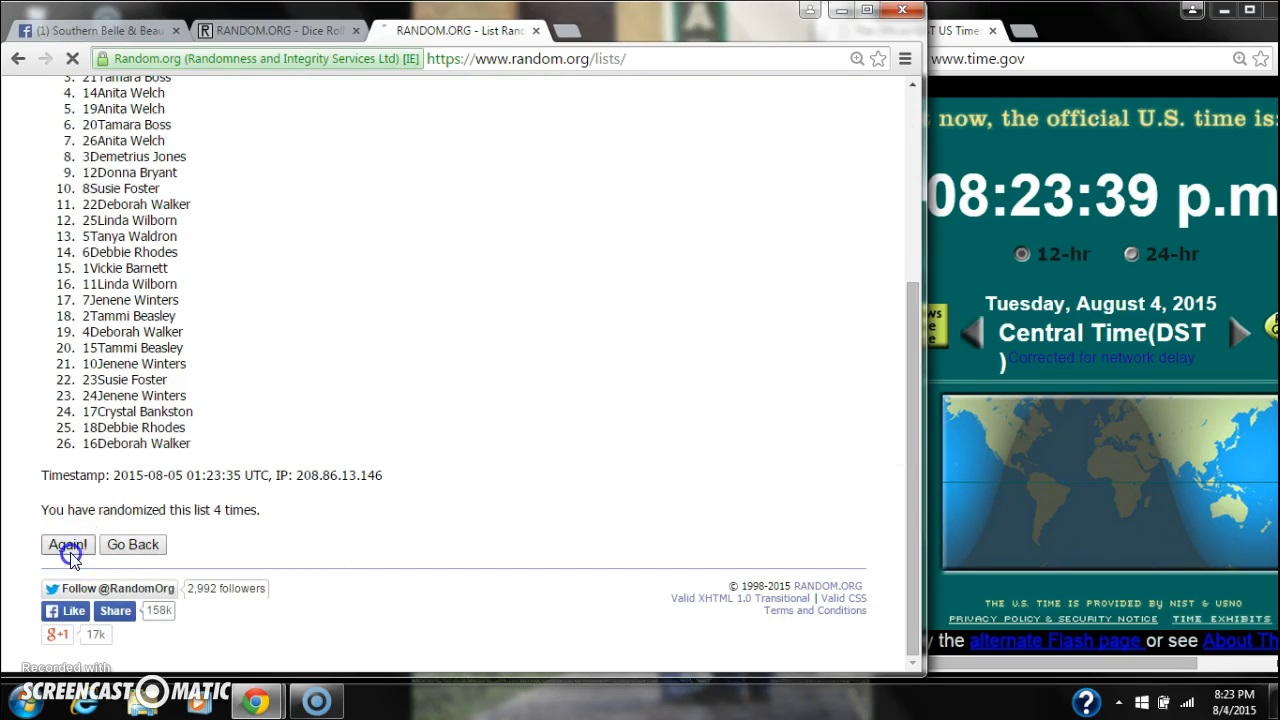
click(66, 544)
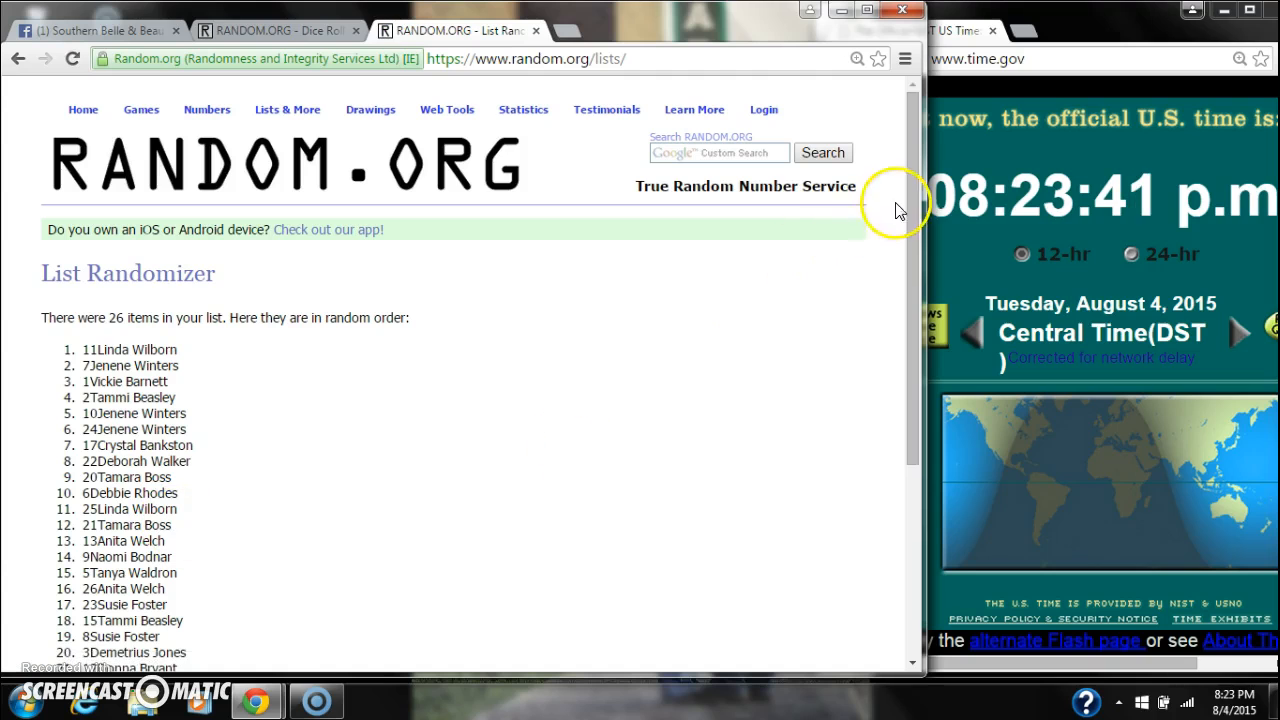
scroll(down, 3)
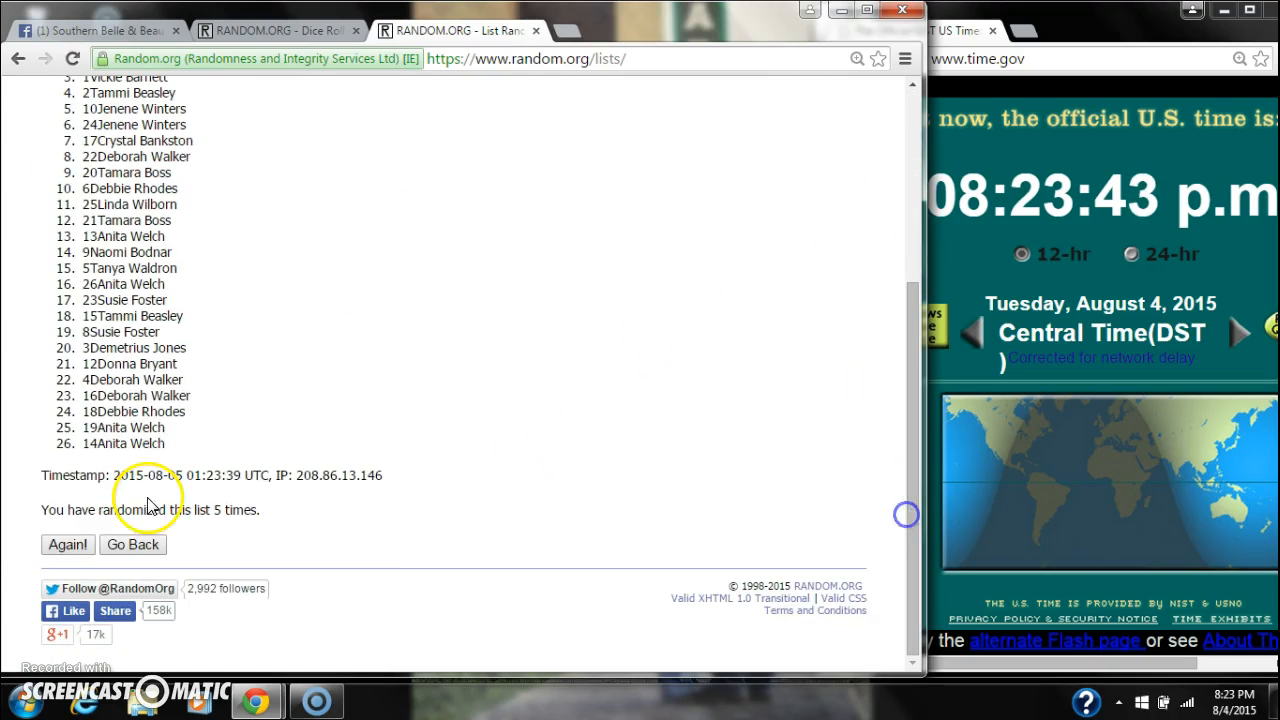
click(67, 544)
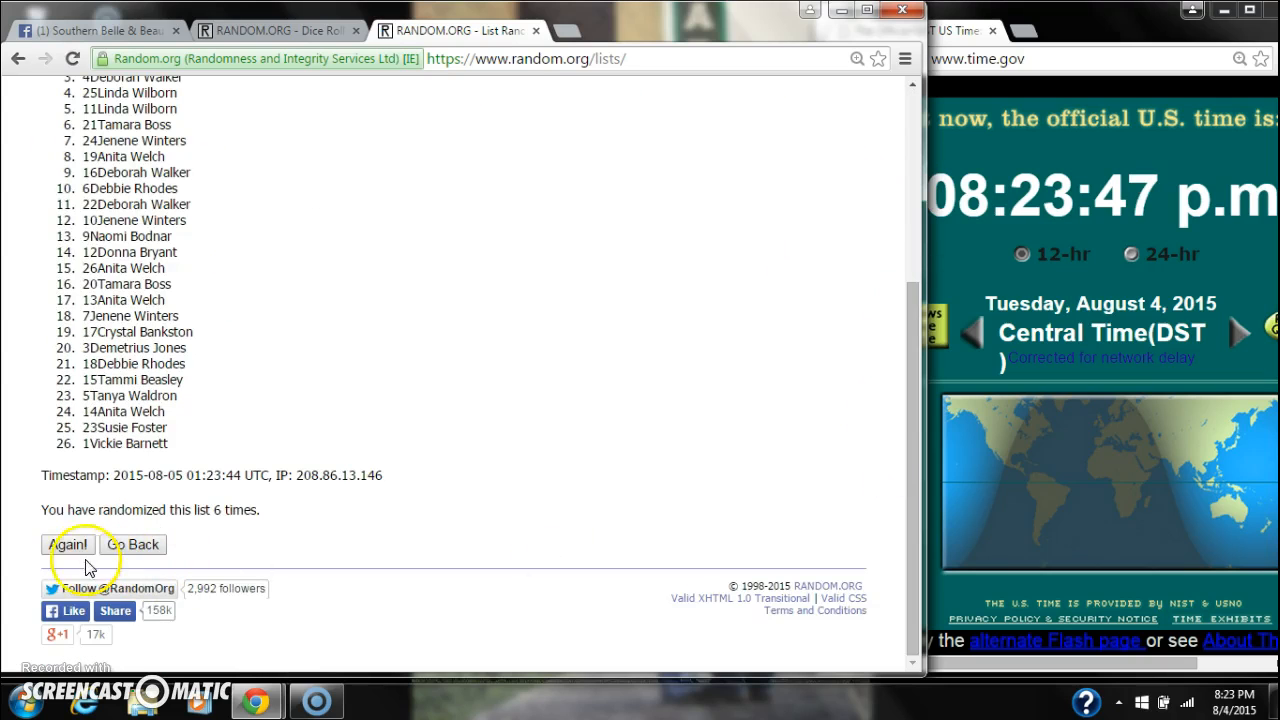
Step: Shuffle the list a seventh time and review the six-and-two dice roll
click(68, 544)
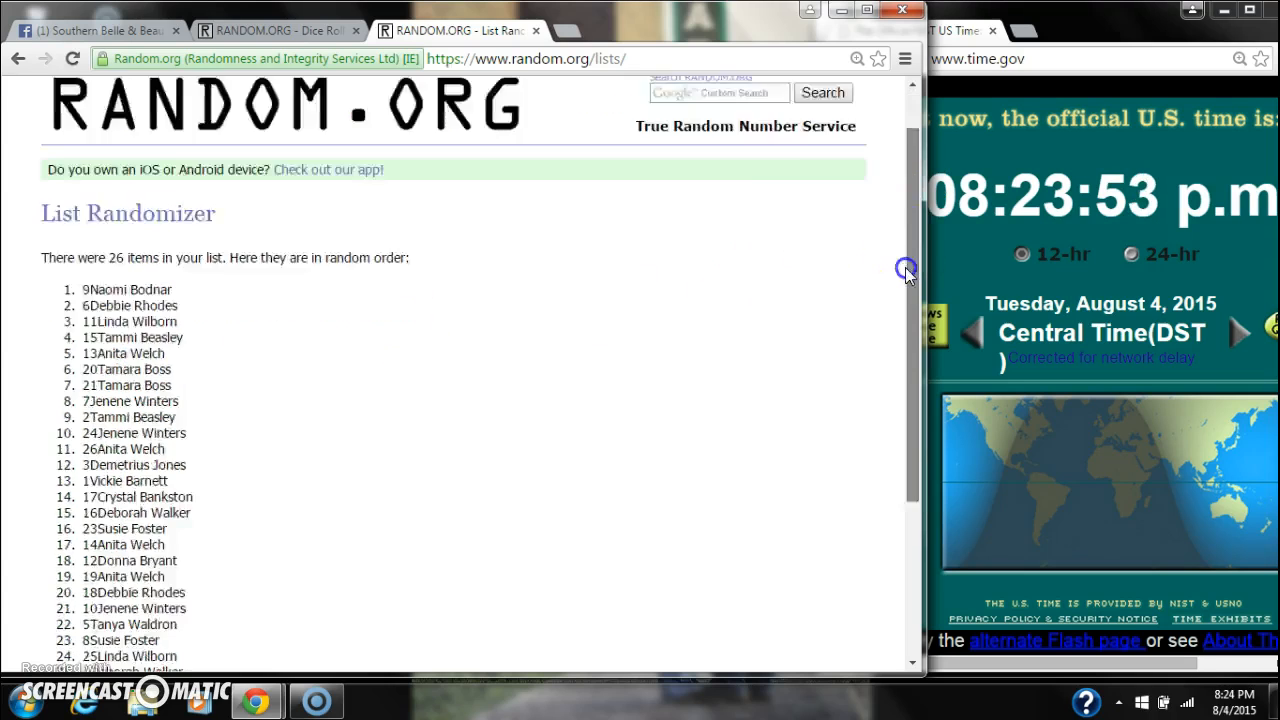
scroll(down, 3)
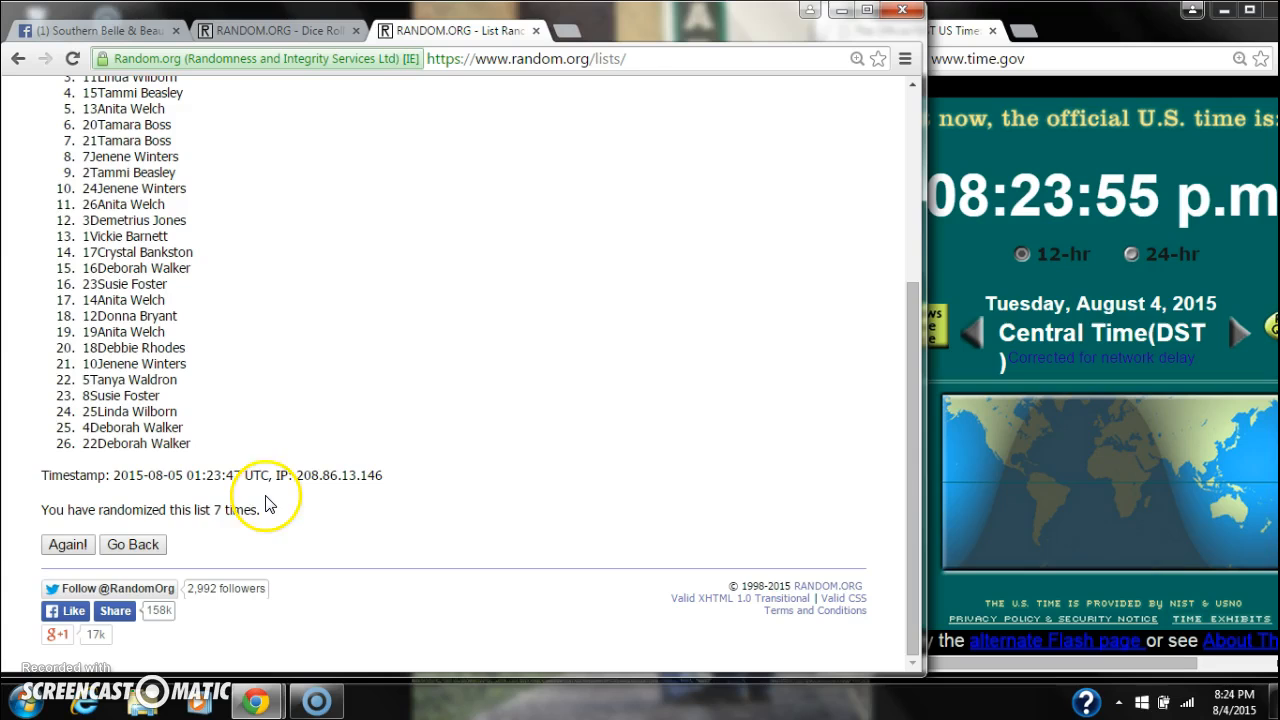
click(270, 30)
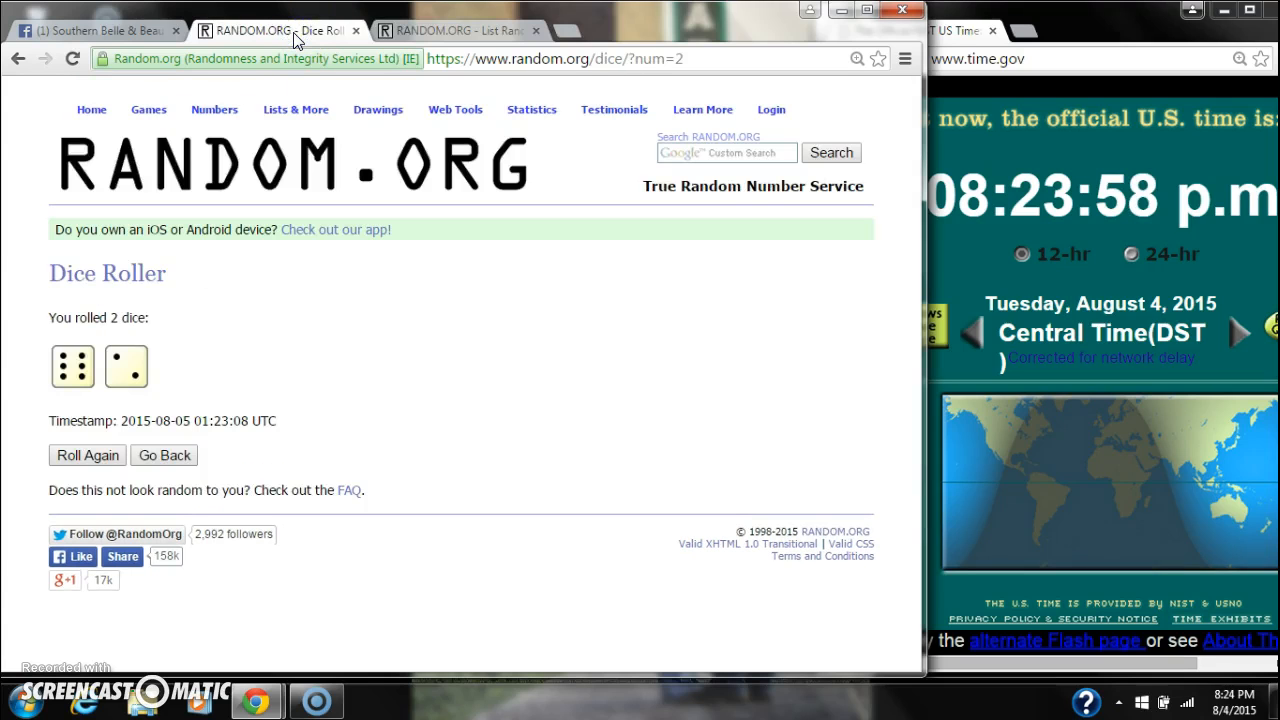
click(455, 30)
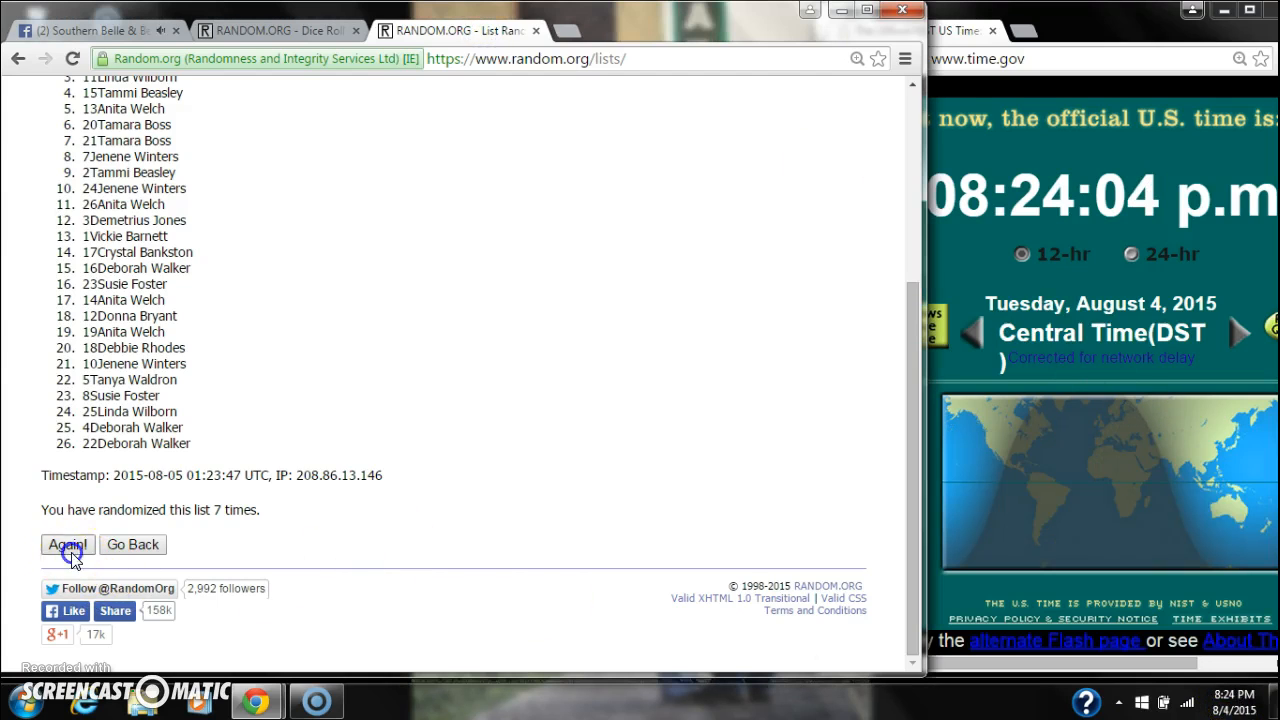
Step: Shuffle the list an eighth time, view the dice roll, and return to Facebook
click(66, 544)
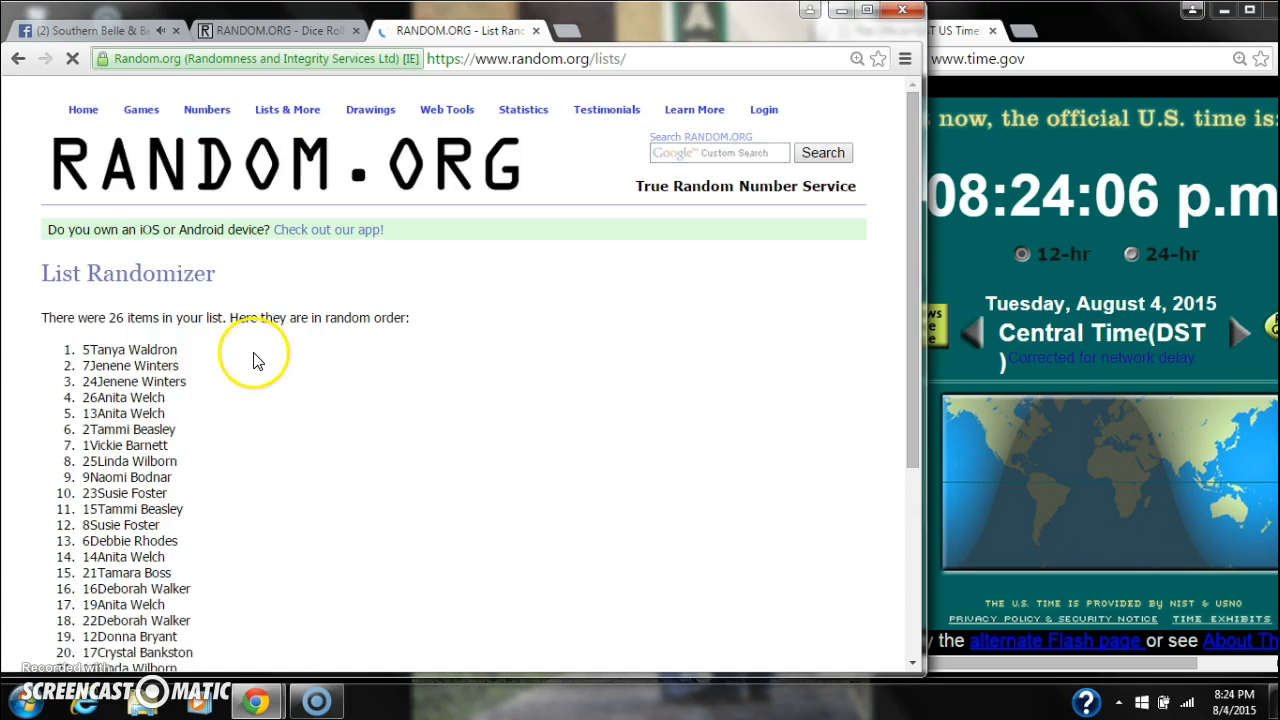
double_click(128, 349)
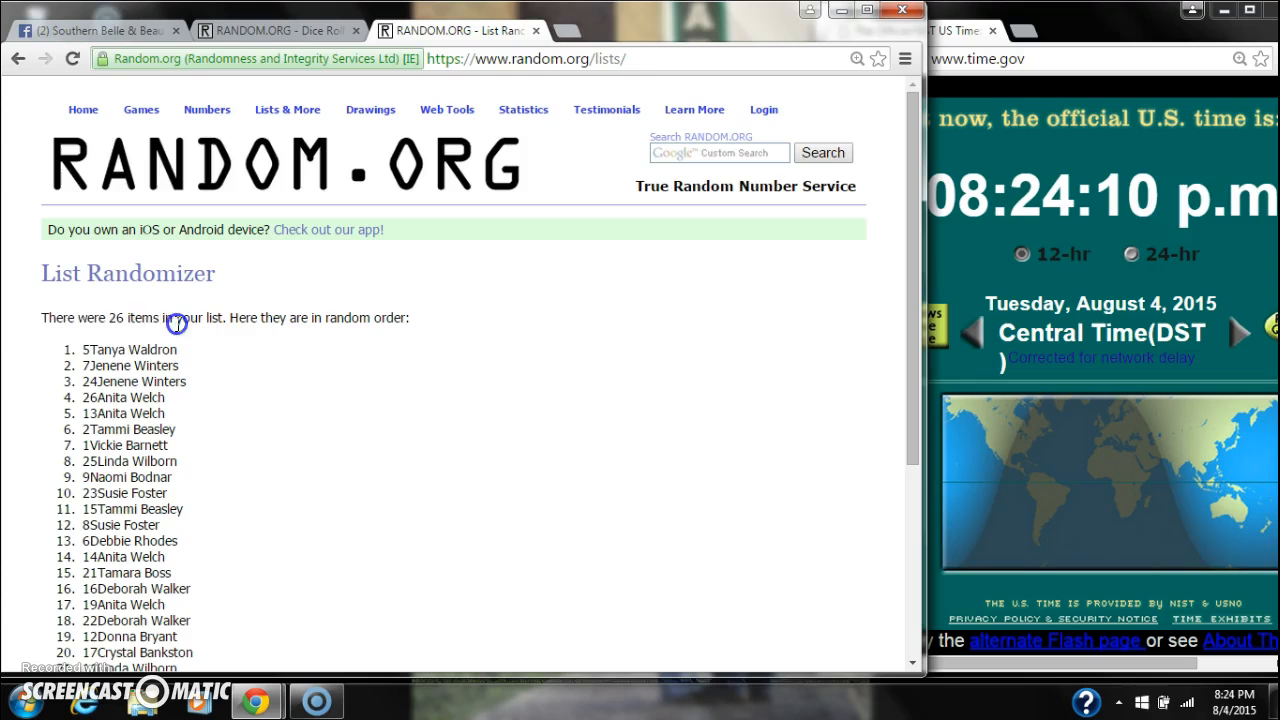
scroll(down, 3)
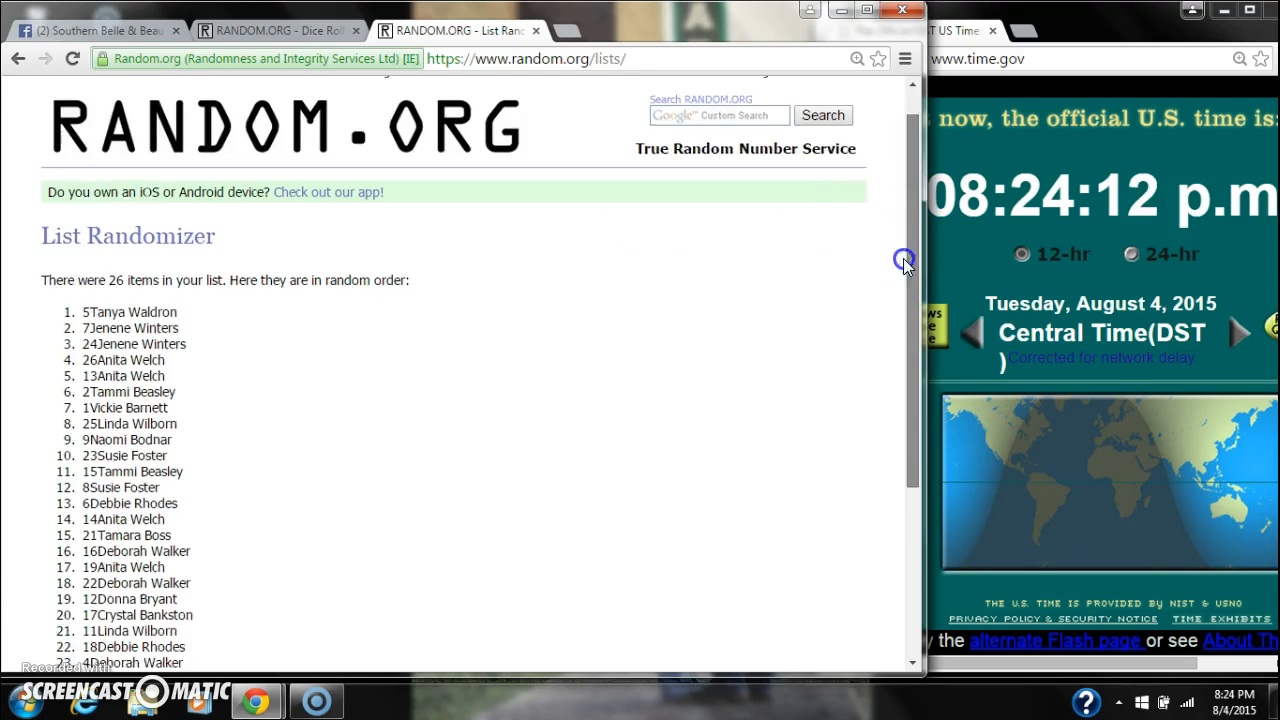
scroll(down, 3)
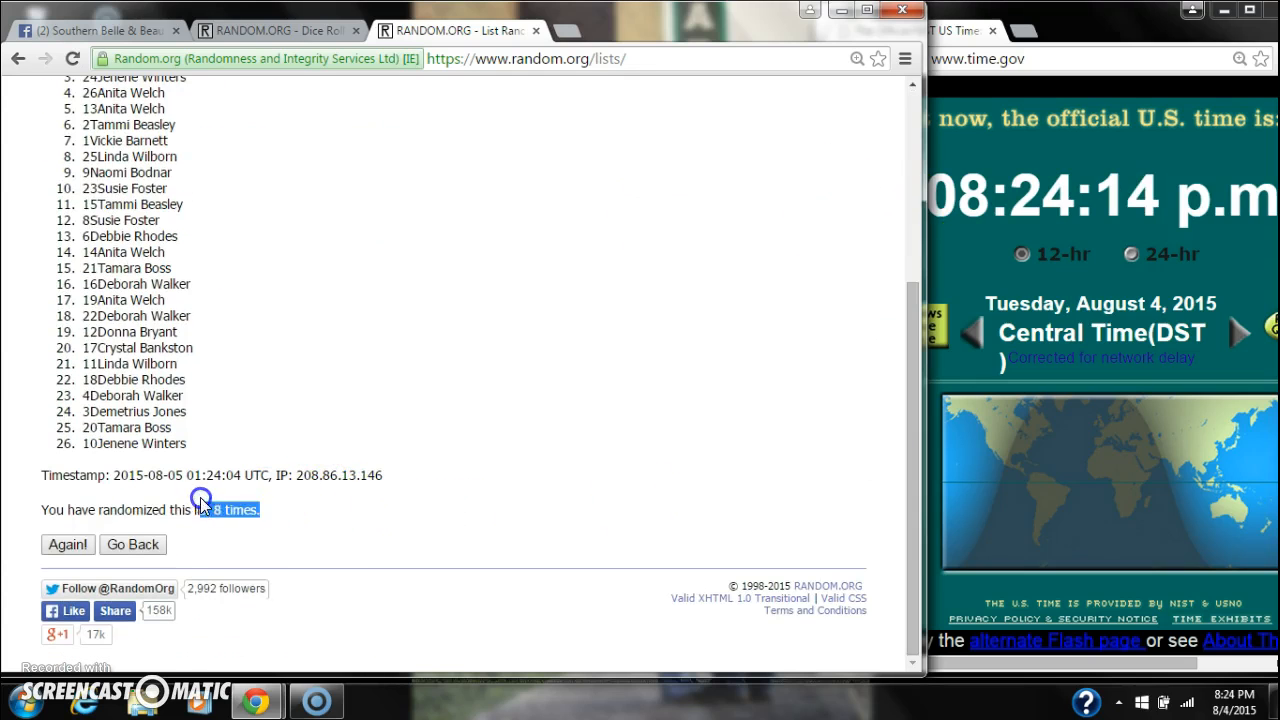
click(280, 30)
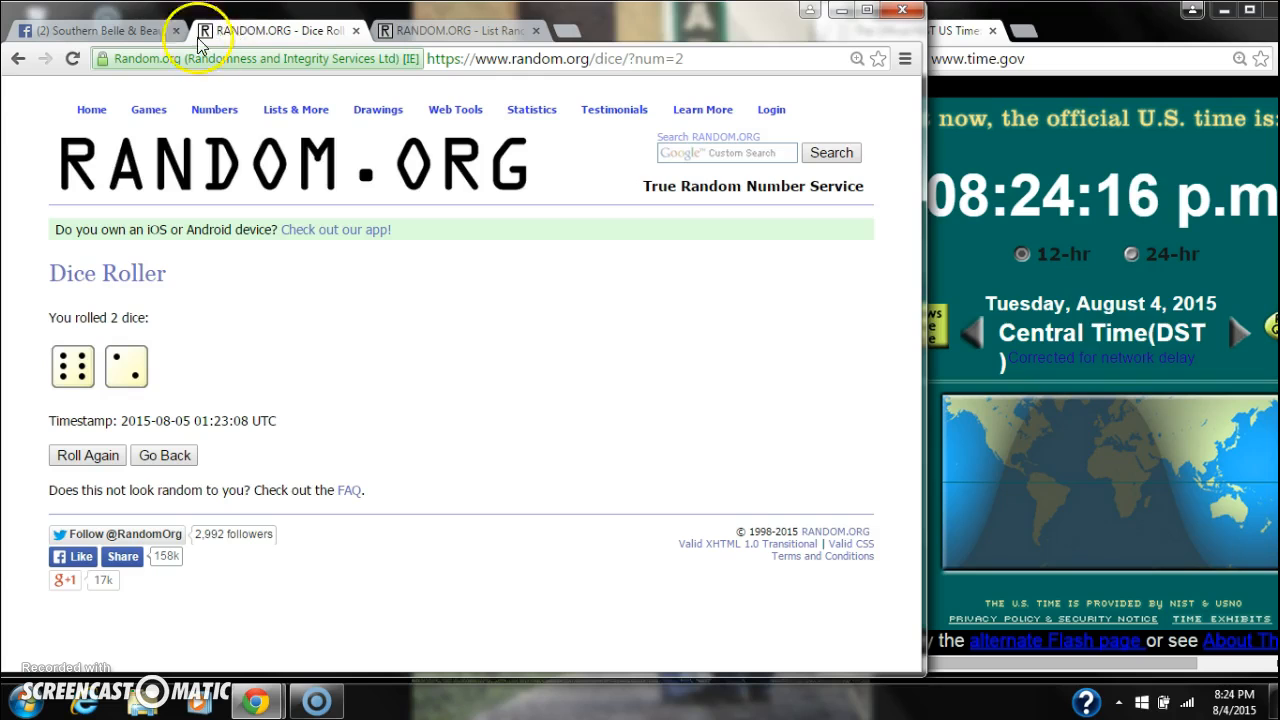
click(90, 30)
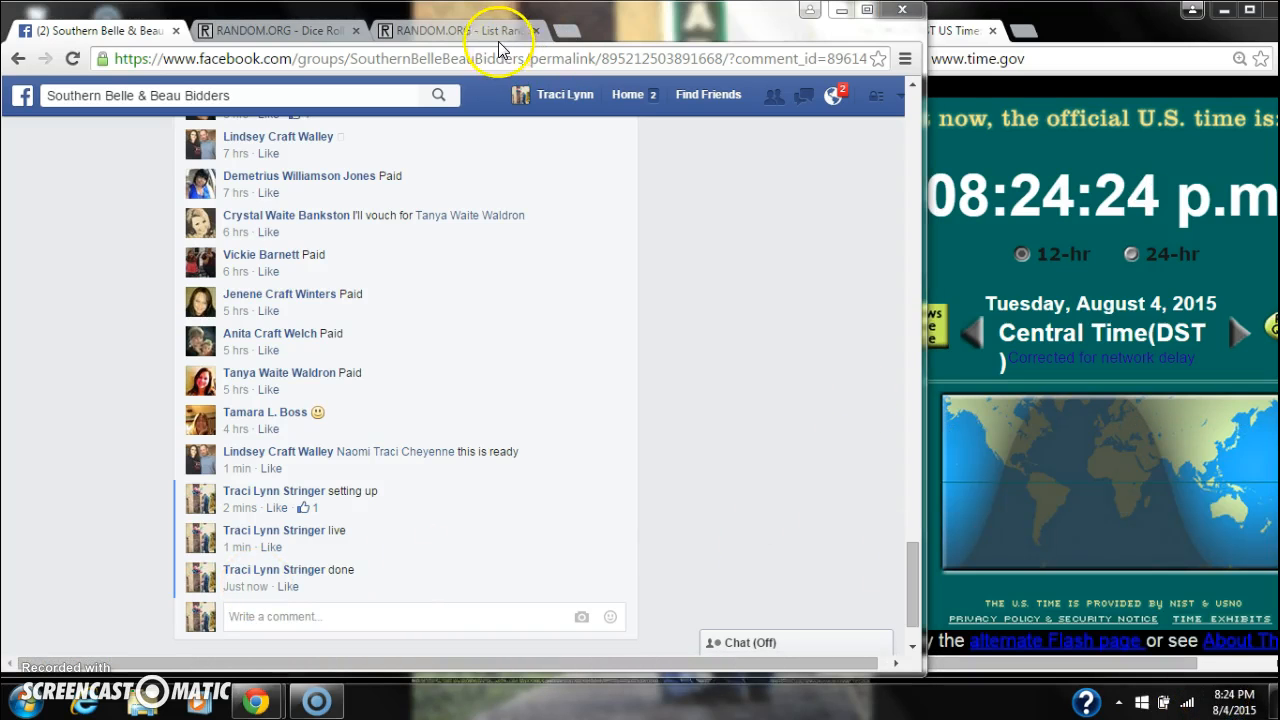
Step: Show the final eight-times randomized list on RANDOM.ORG
click(455, 30)
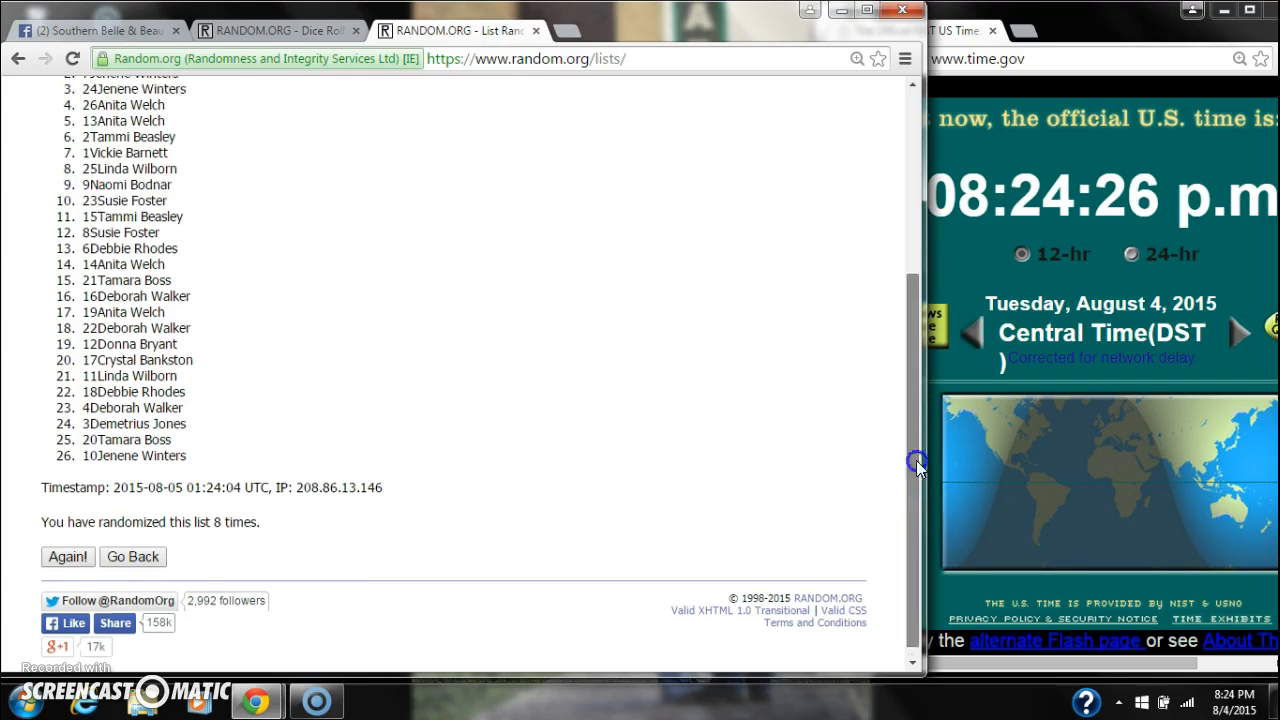